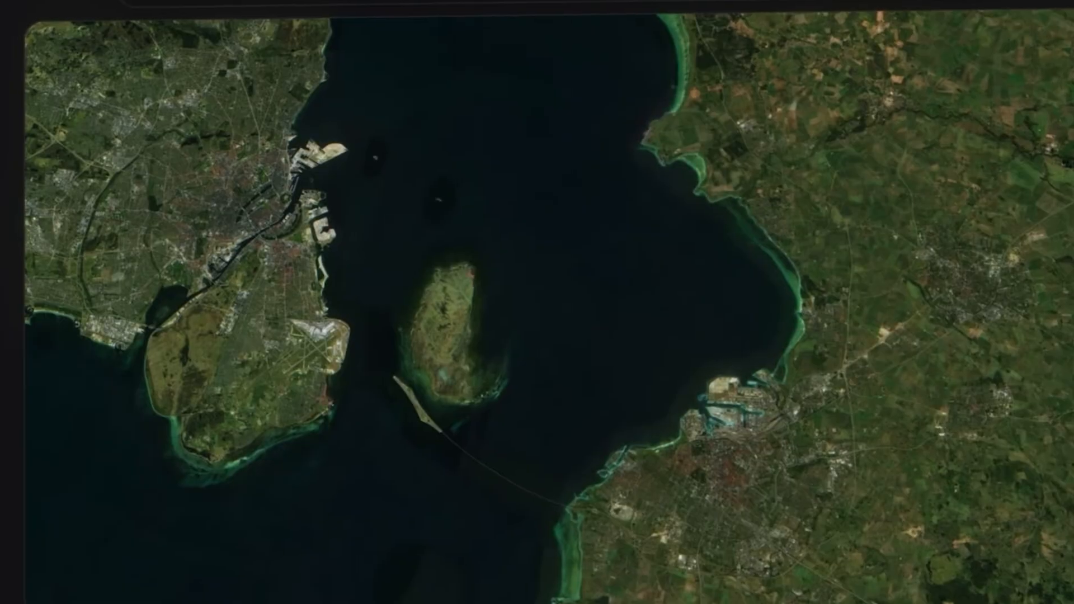
Browse Hera's public template gallery from the Templates sidebar entry.
click(447, 31)
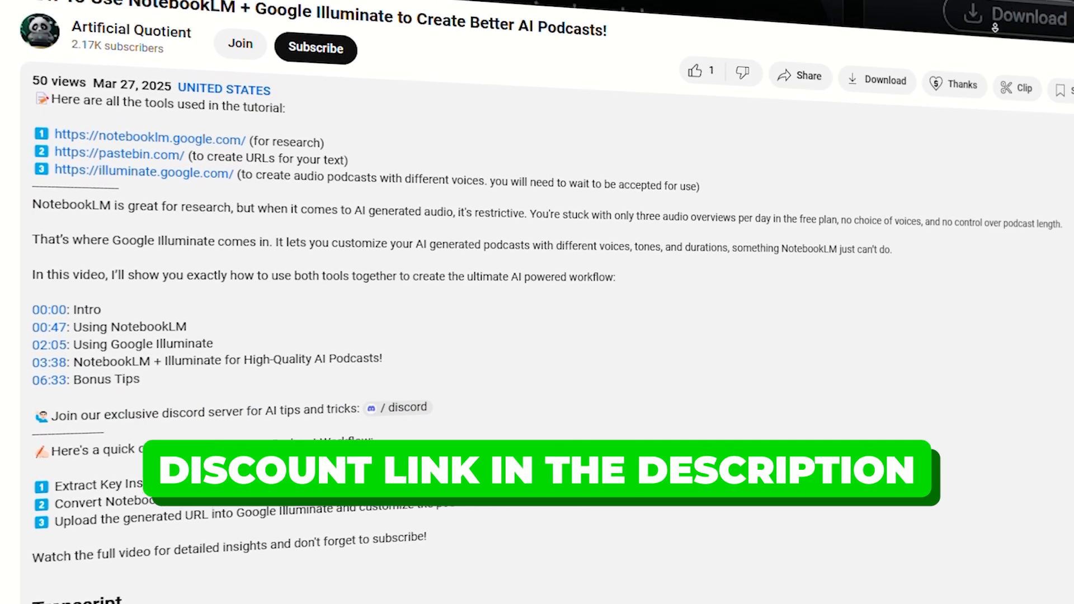
scroll(down, 3)
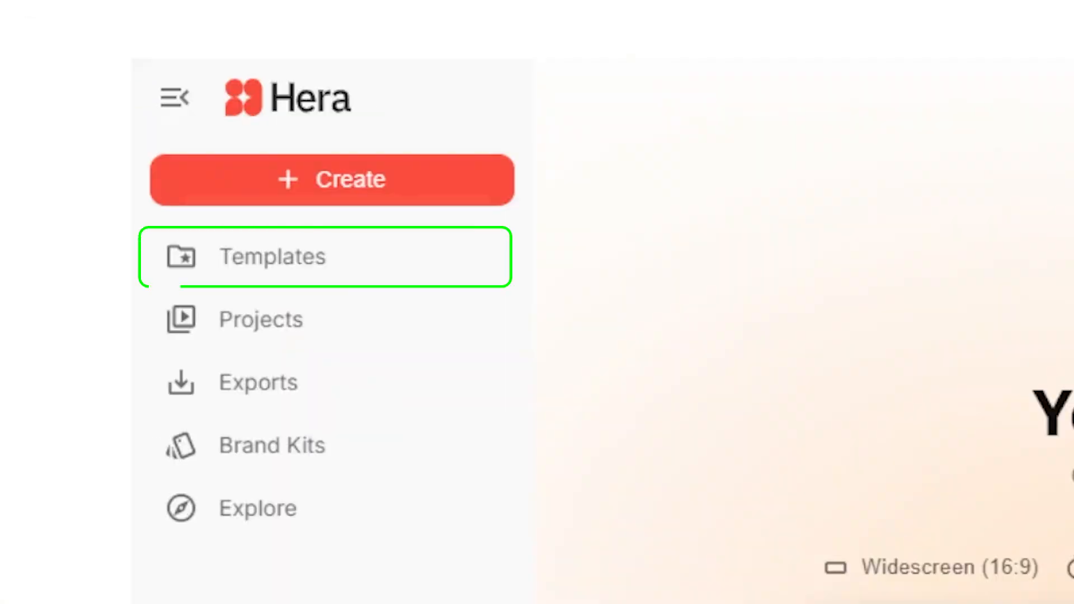
click(272, 256)
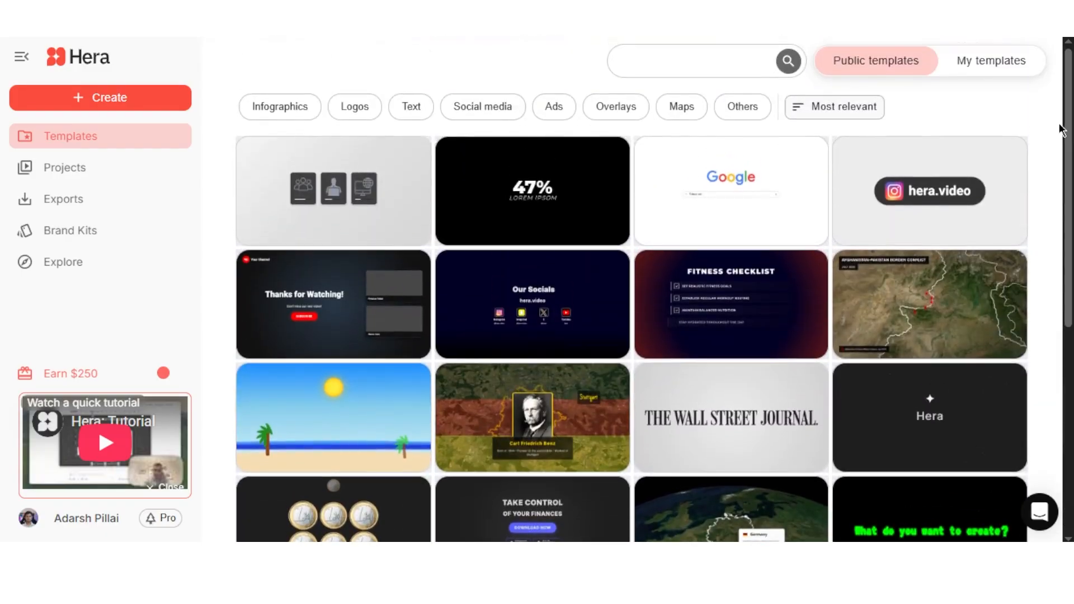
scroll(down, 3)
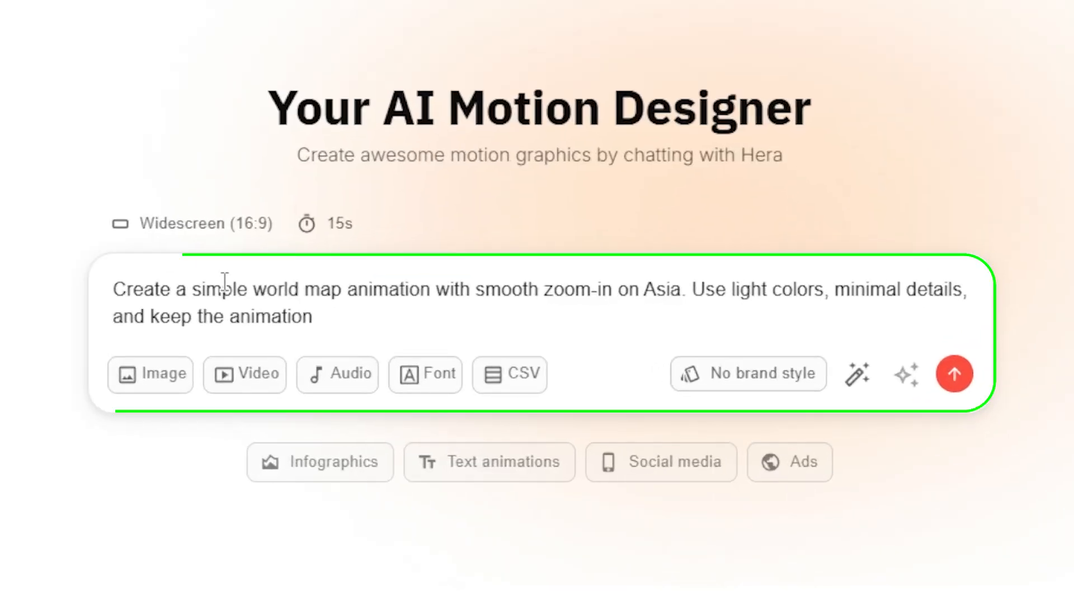
Type the world map zoom-into-Asia prompt using light colours and minimal details.
click(953, 373)
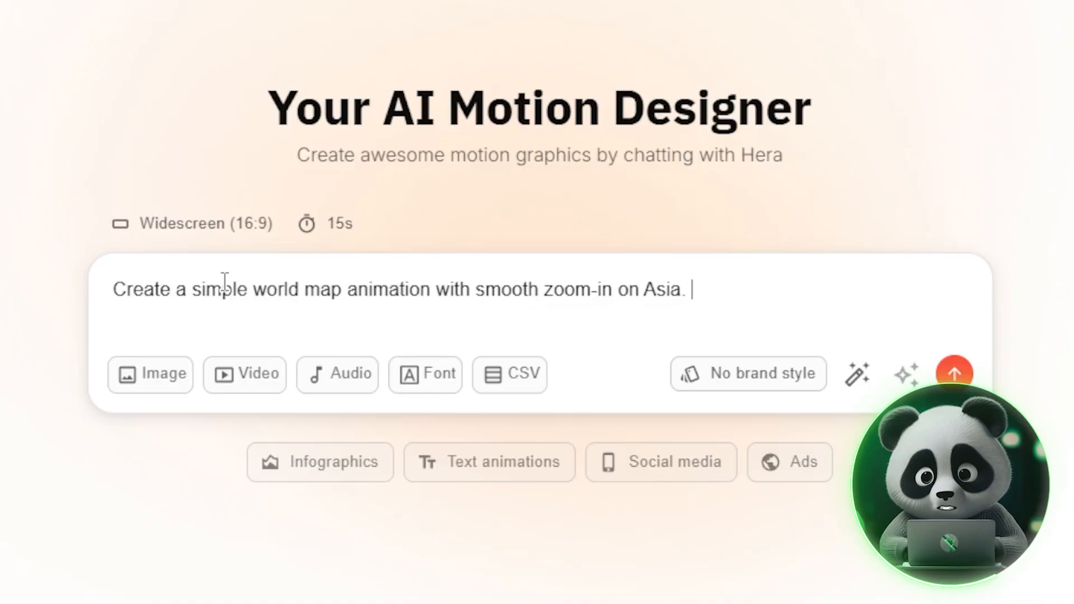
text(Use light colors, minimal deta)
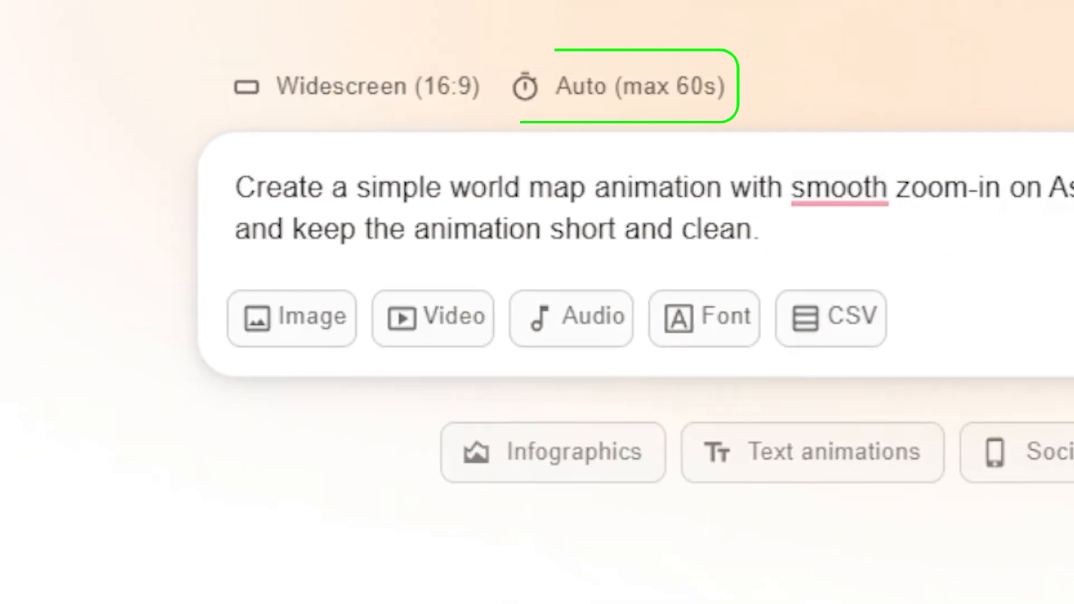
Open the duration options listing preset lengths from 5s to 30s.
click(620, 86)
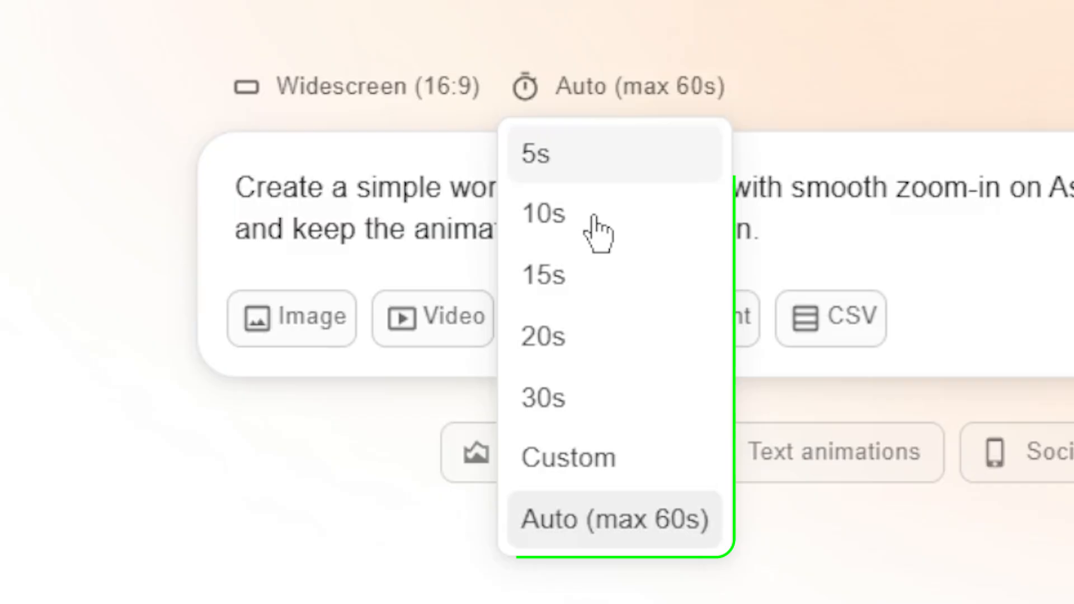
mouse_move(541, 280)
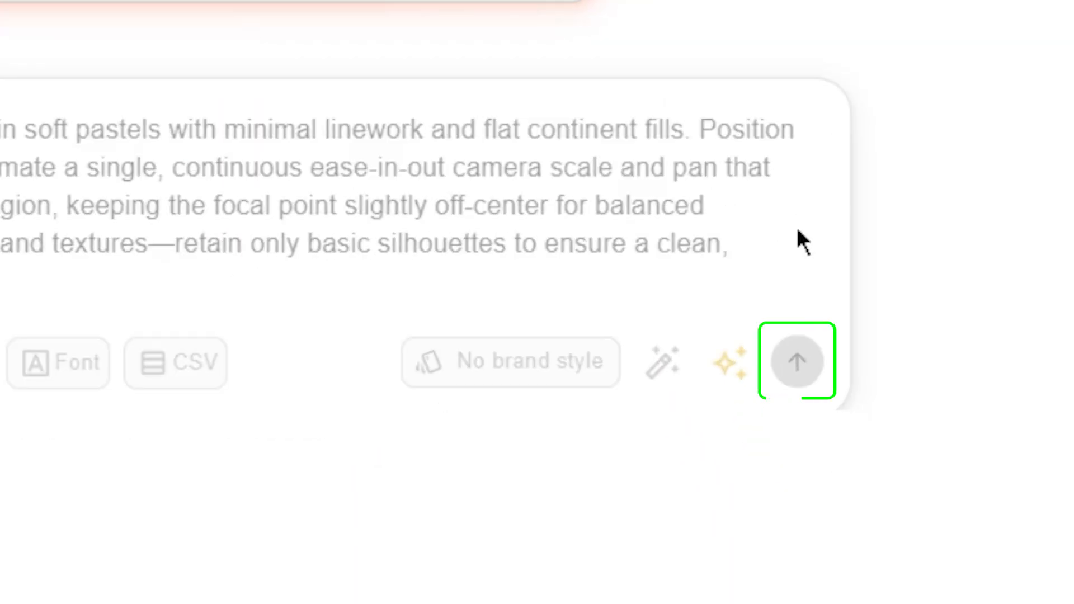
Generate the 'Pastel Globe Zoom to Asia' animation in Vertical 9:16 and request 'Label the continent Asia.'.
click(796, 362)
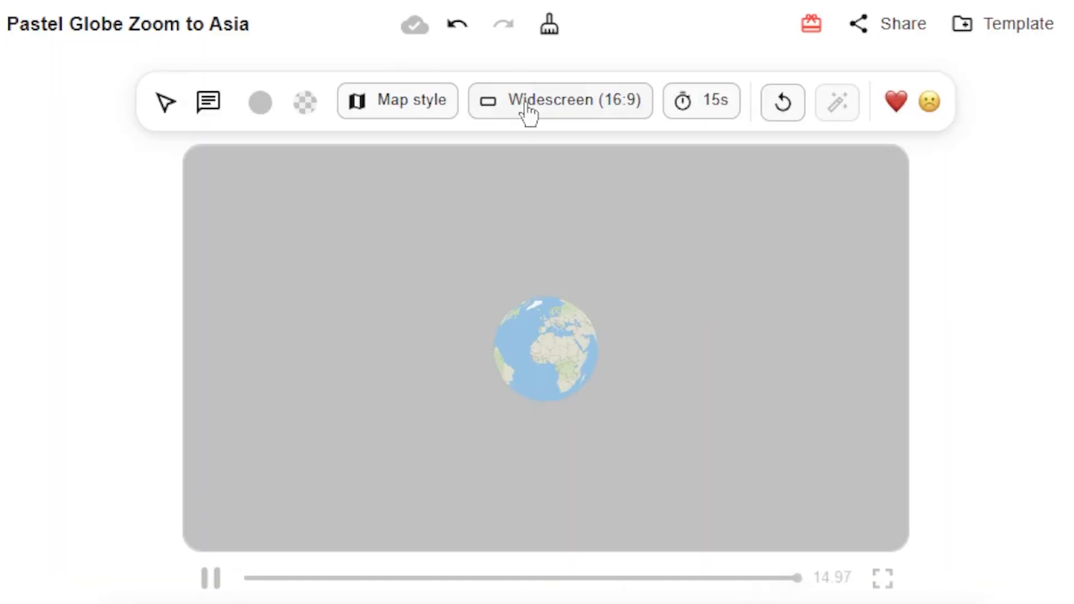
click(560, 100)
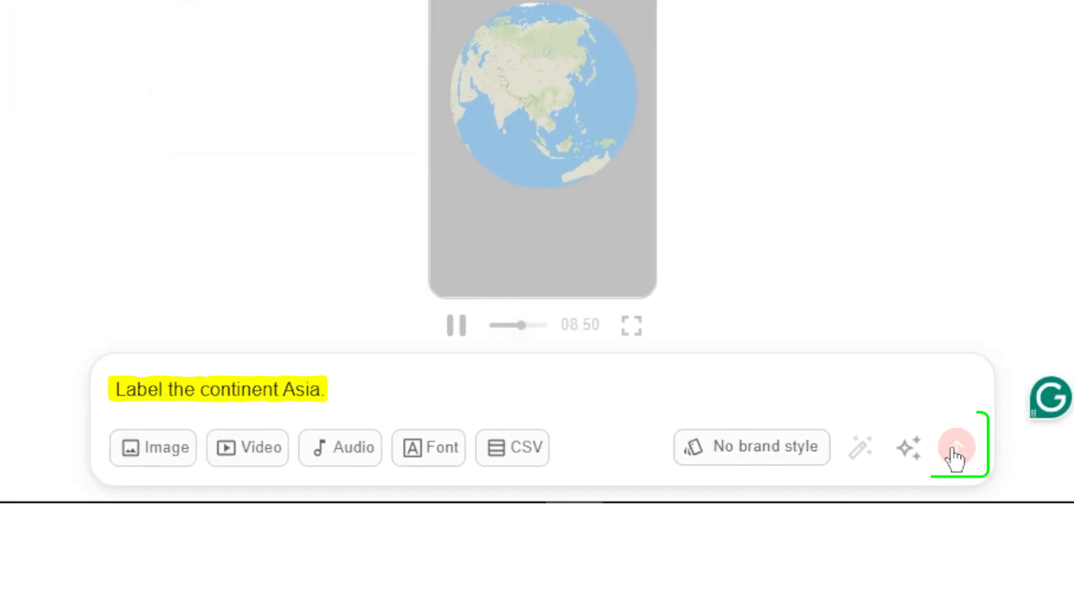
click(955, 446)
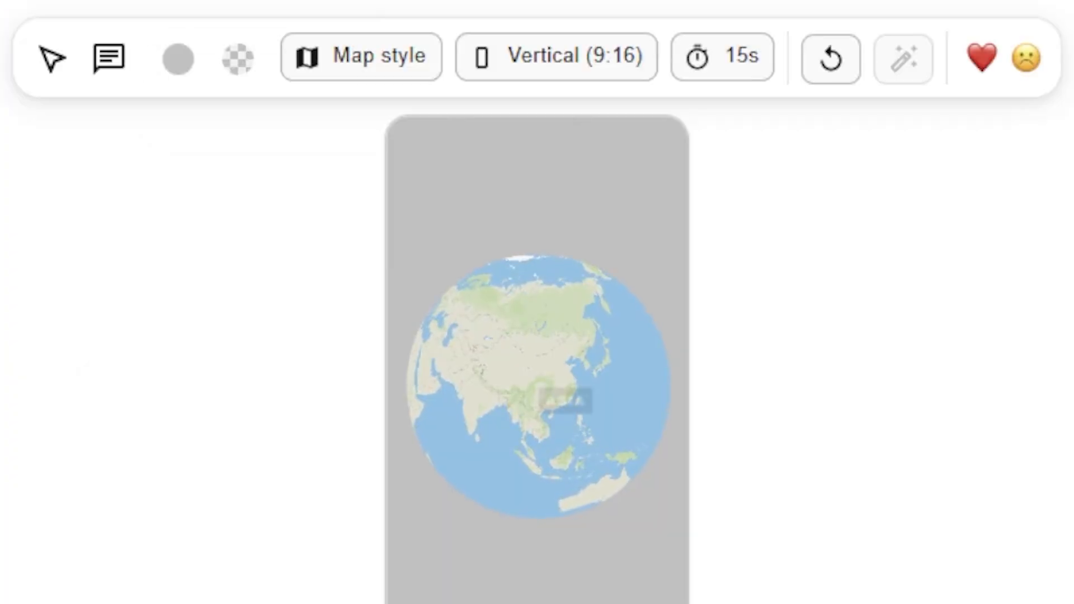
click(565, 402)
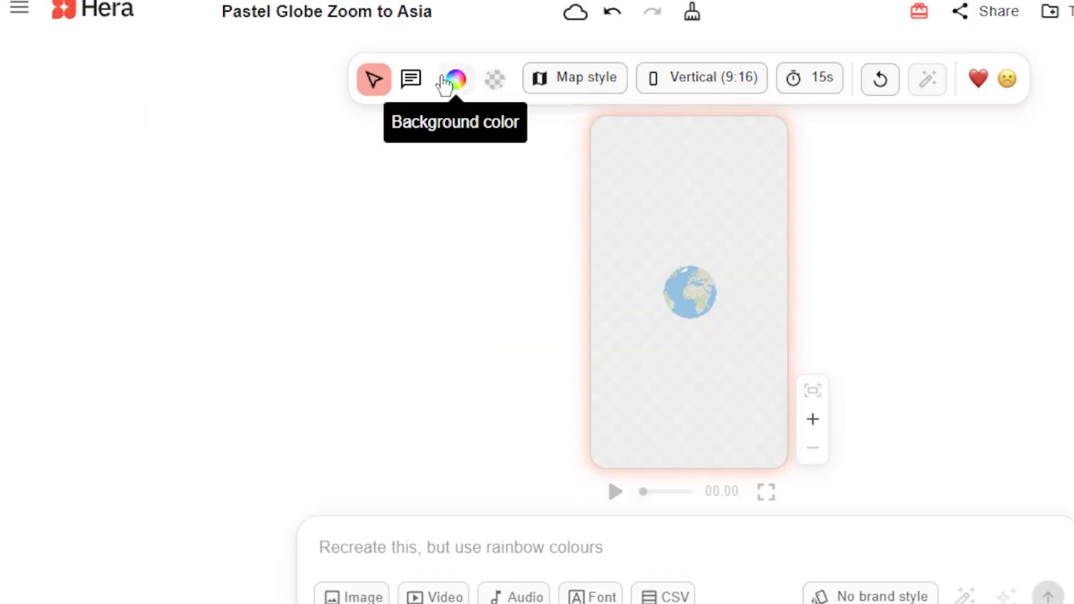
Play the vertical globe preview to confirm the ASIA label on the zoomed continent.
click(452, 79)
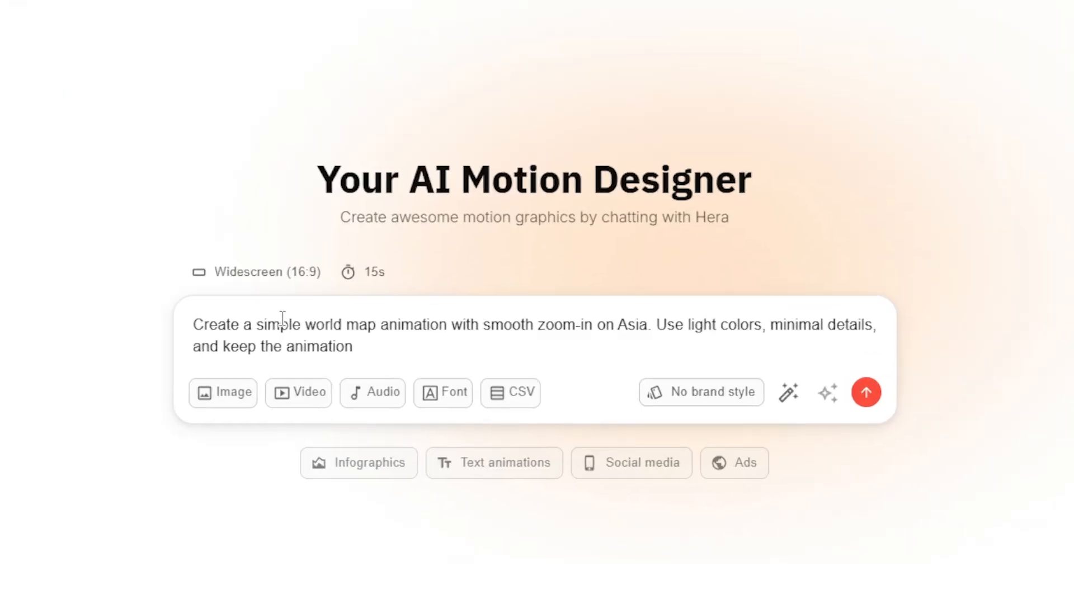
click(866, 392)
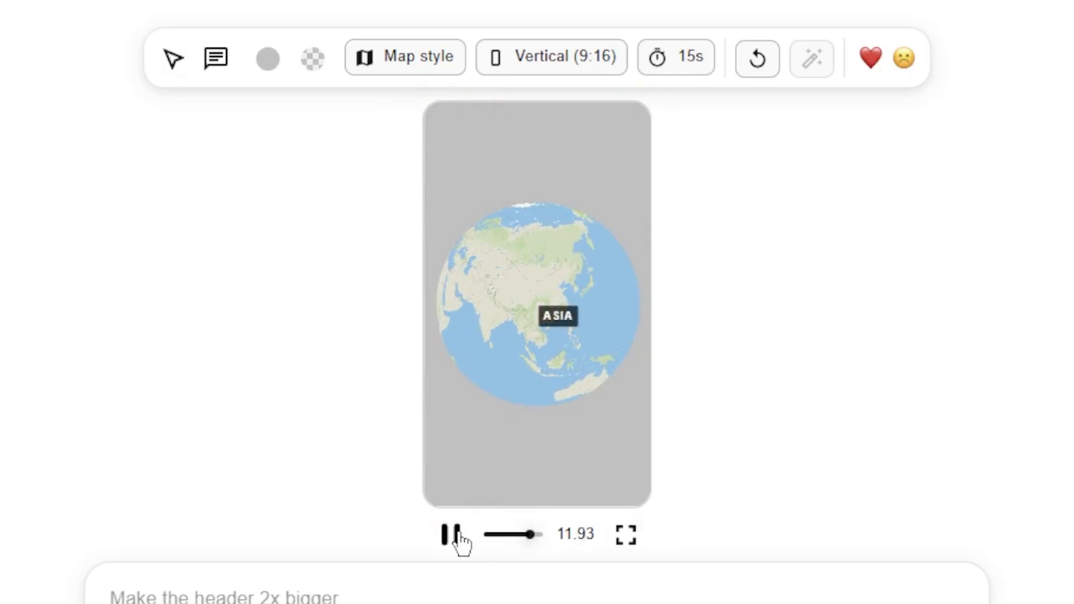
Bring up Export options showing 1080p resolution, MP4 format and 30 fps.
click(843, 49)
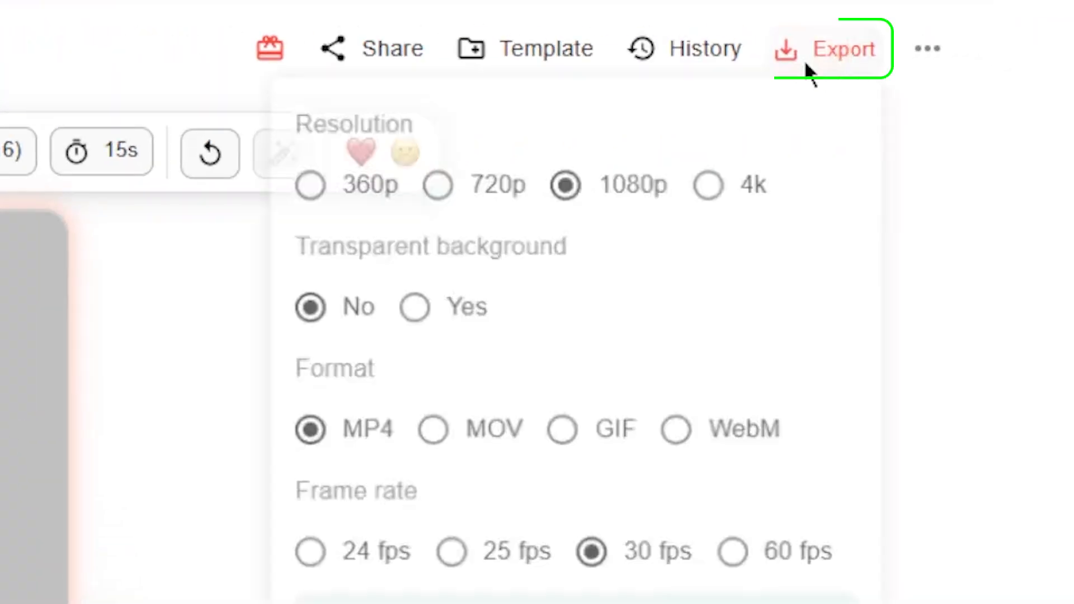